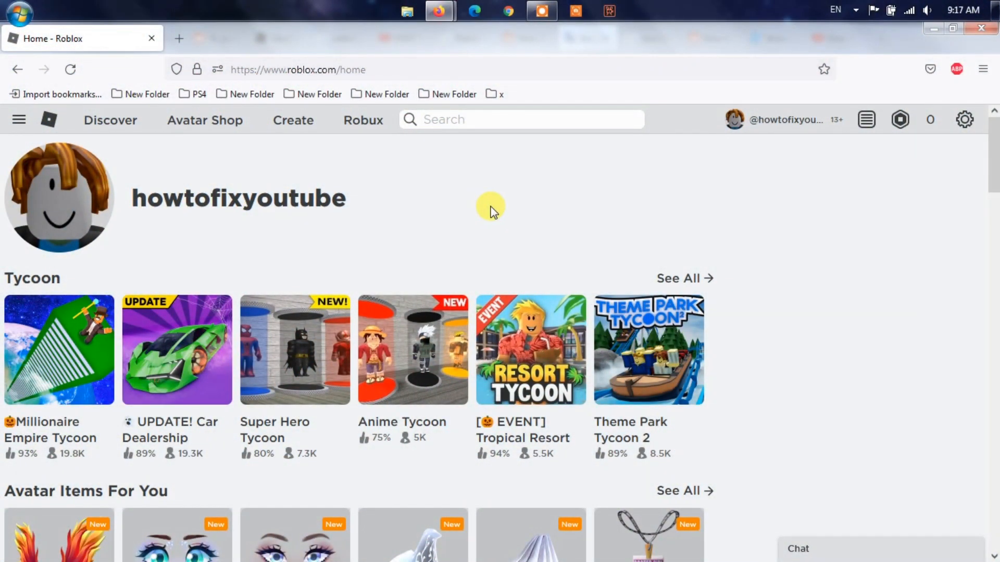
mouse_move(776, 229)
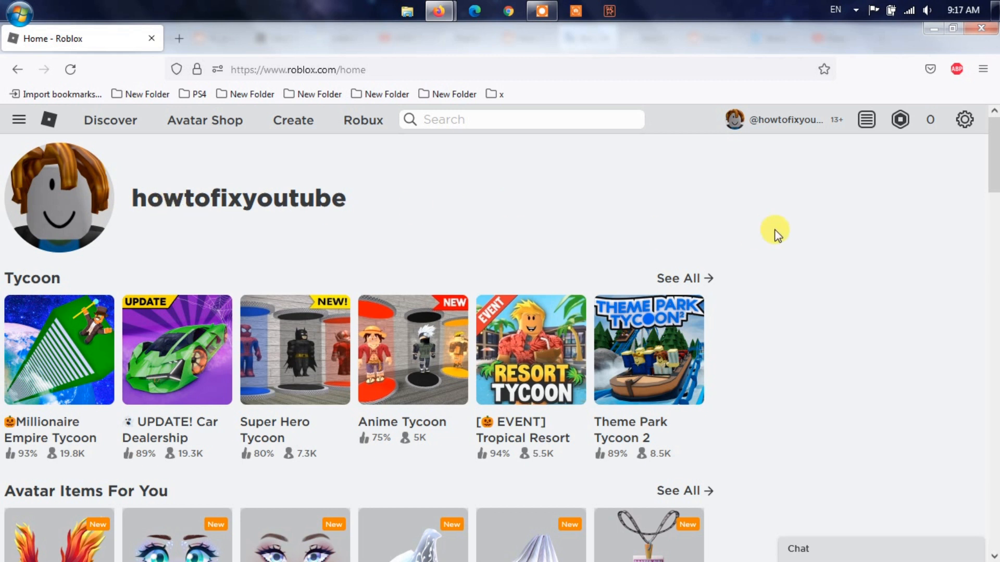
mouse_move(767, 241)
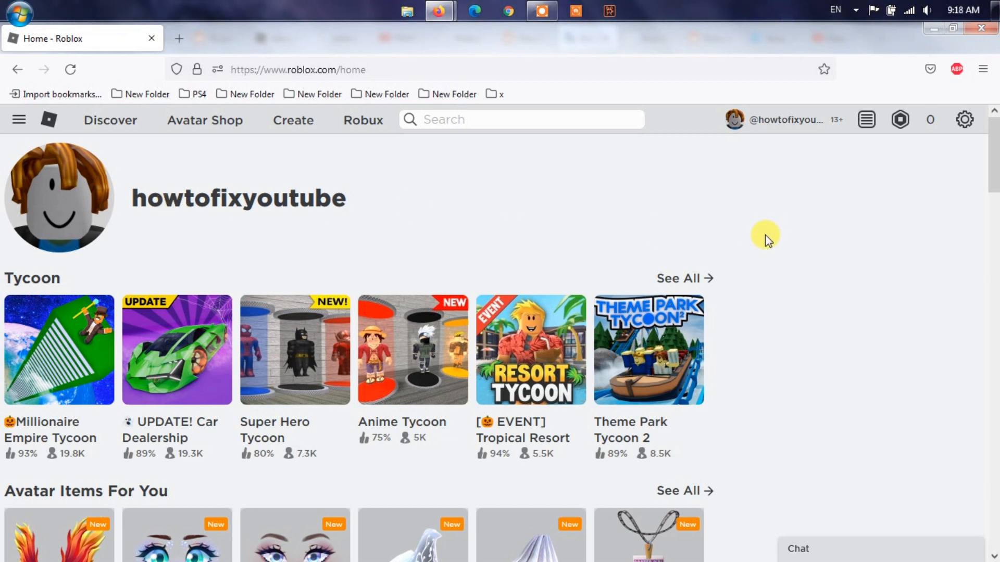
Open the gear menu at the top right of the Roblox home page.
left_click(963, 120)
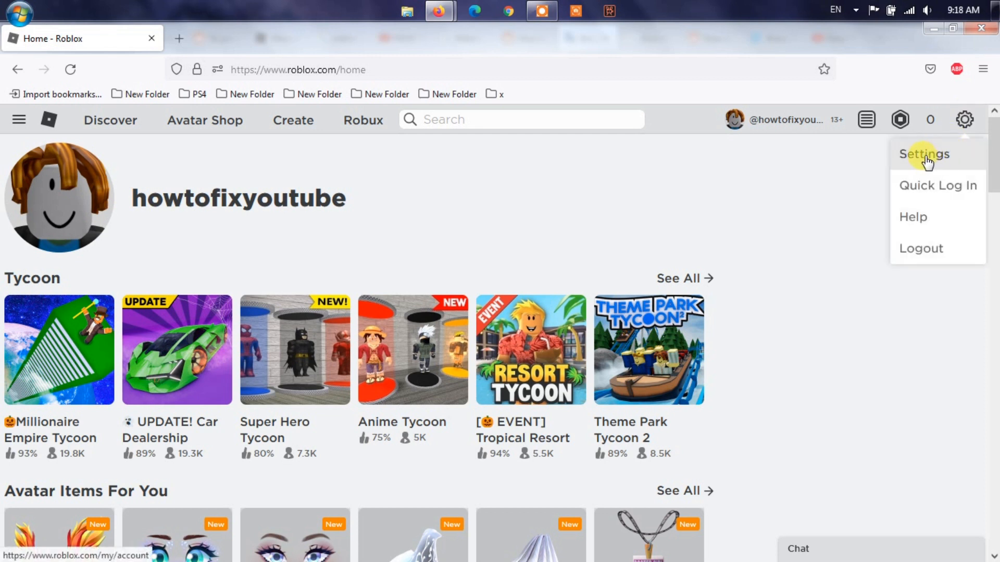
Choose Settings to reach My Settings on the Security tab.
left_click(924, 153)
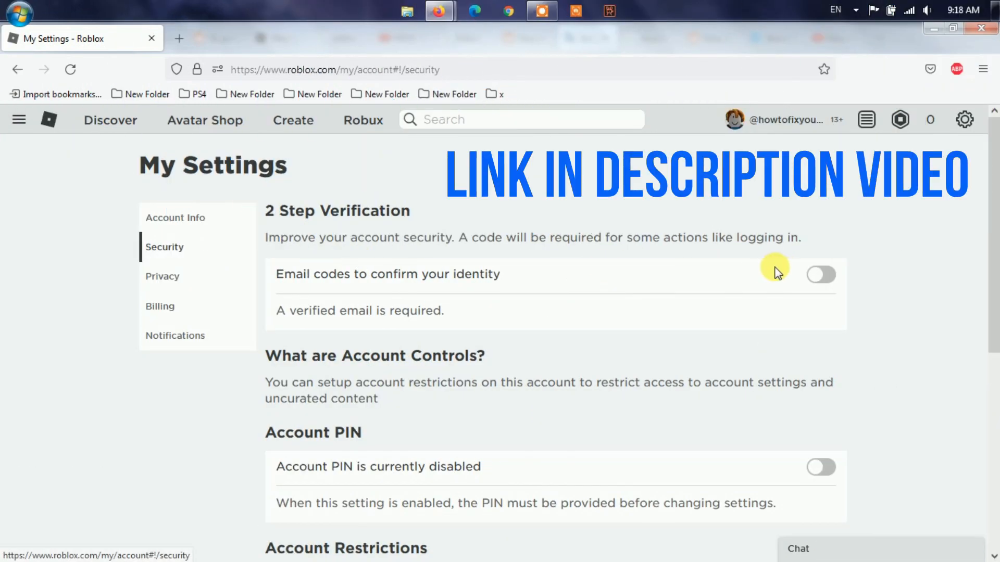
Use Secure Sign Out to end all other sessions and acknowledge the success message.
scroll("down", 3)
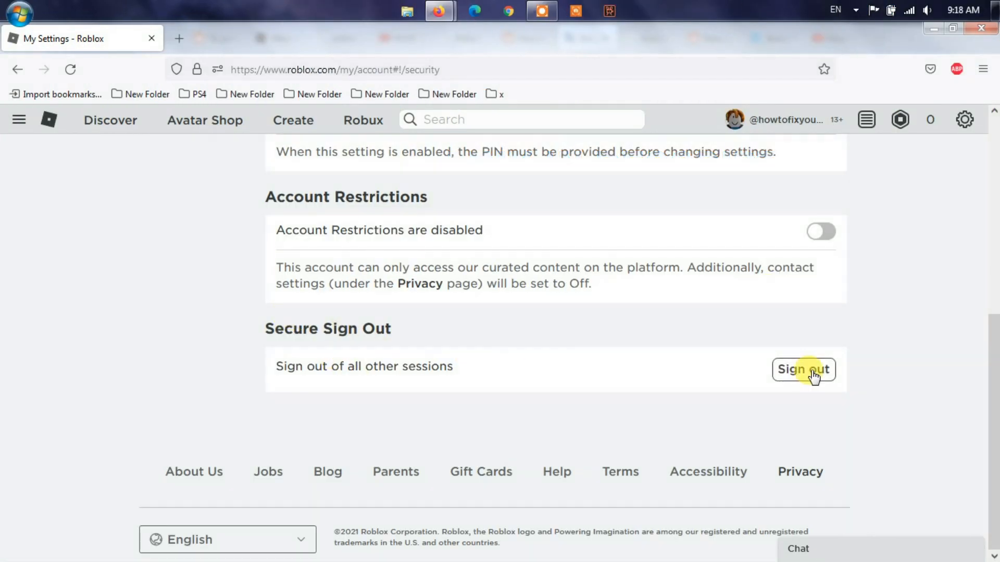
left_click(803, 369)
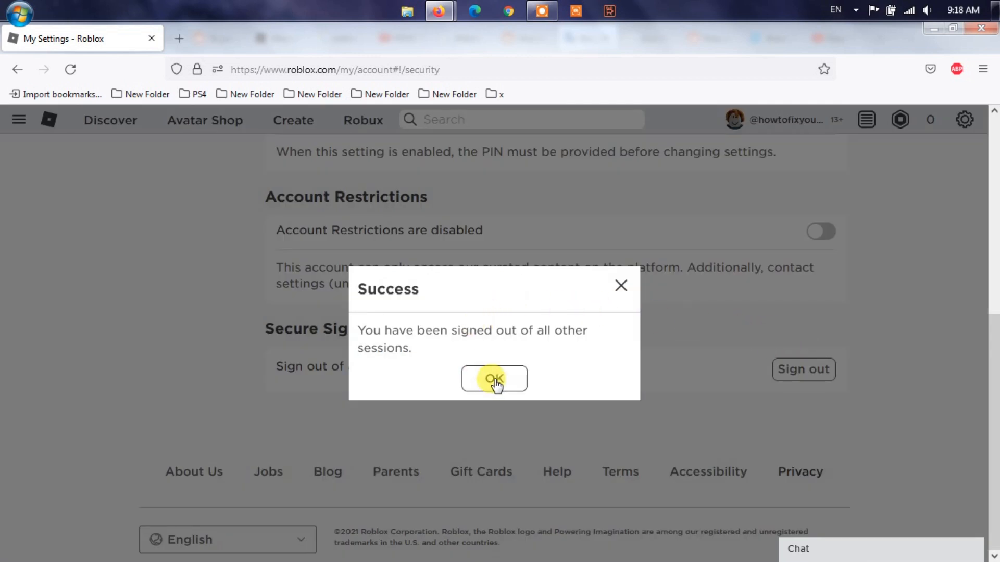
left_click(494, 379)
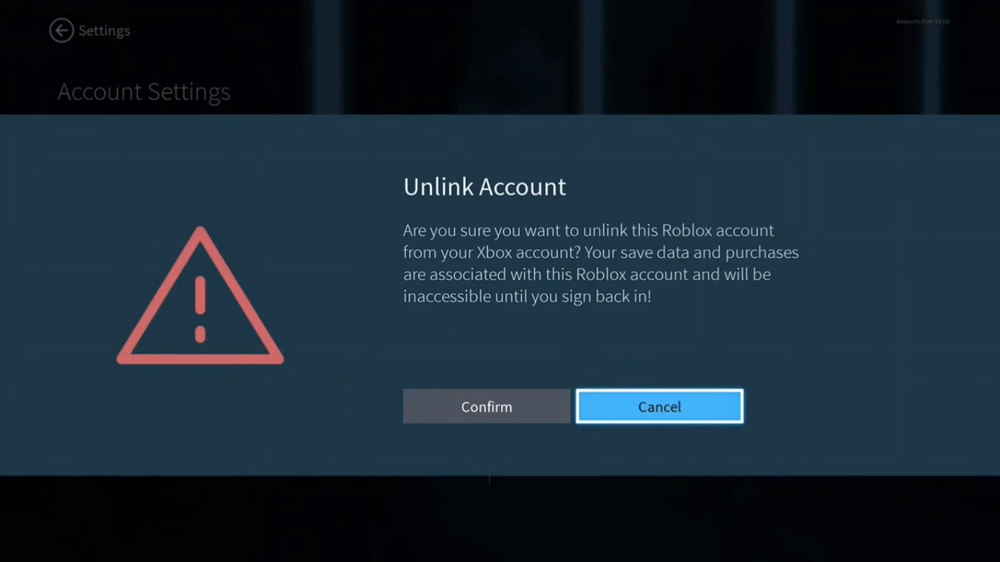
Dismiss the prompt, reopen Account settings on Xbox, and choose Unlink for the Roblox account.
left_click(659, 406)
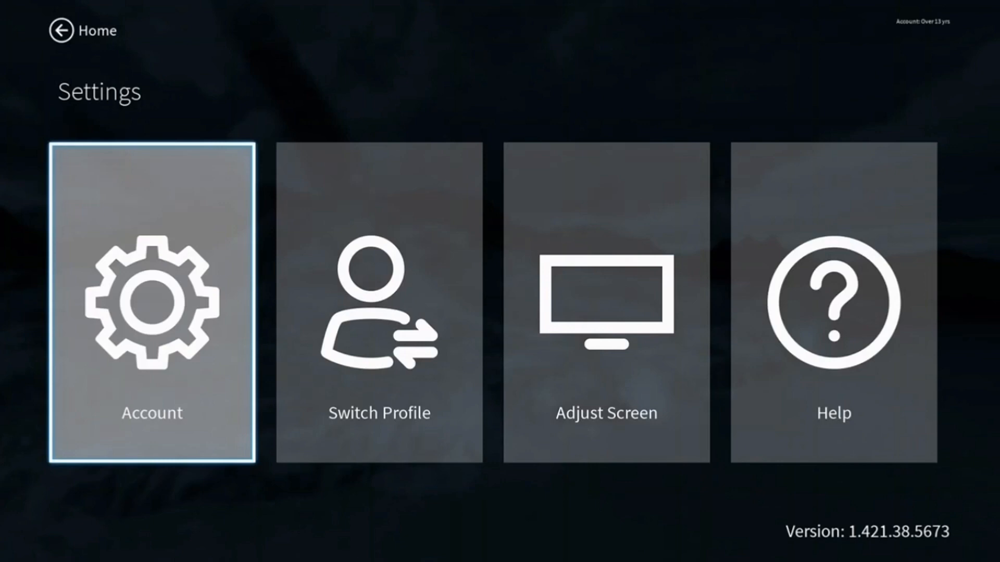
left_click(151, 304)
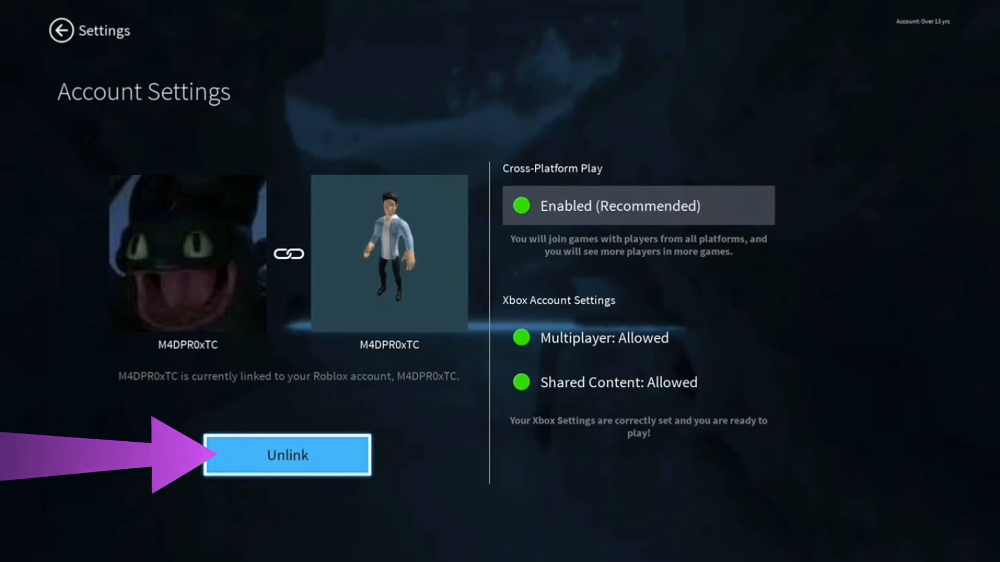
left_click(287, 455)
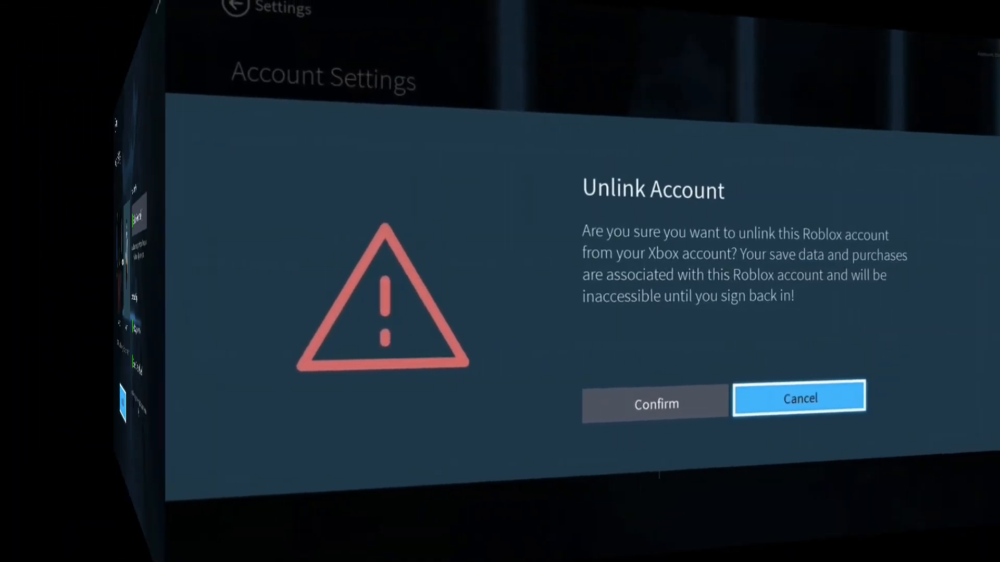